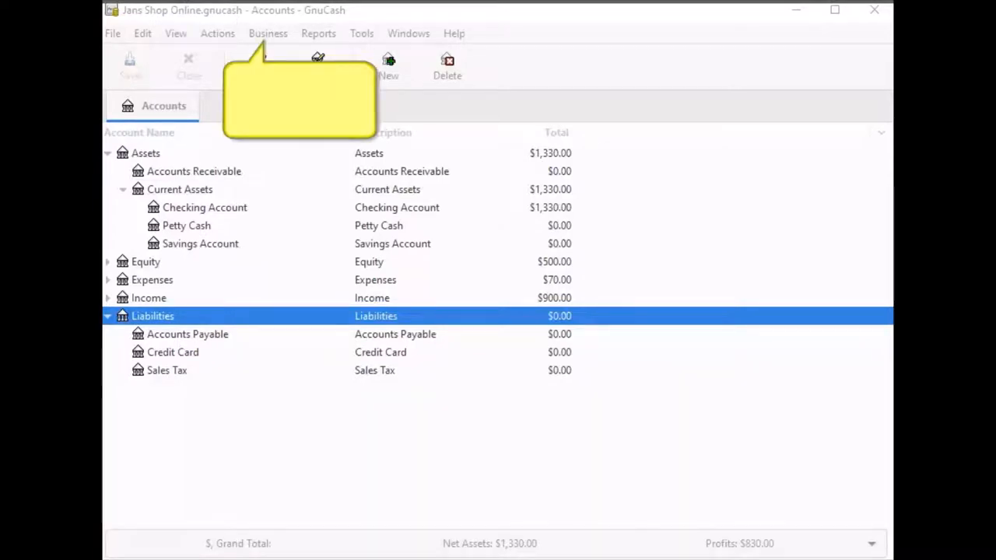
Open the Sales Tax Table editor from the Business menu.
left_click(267, 32)
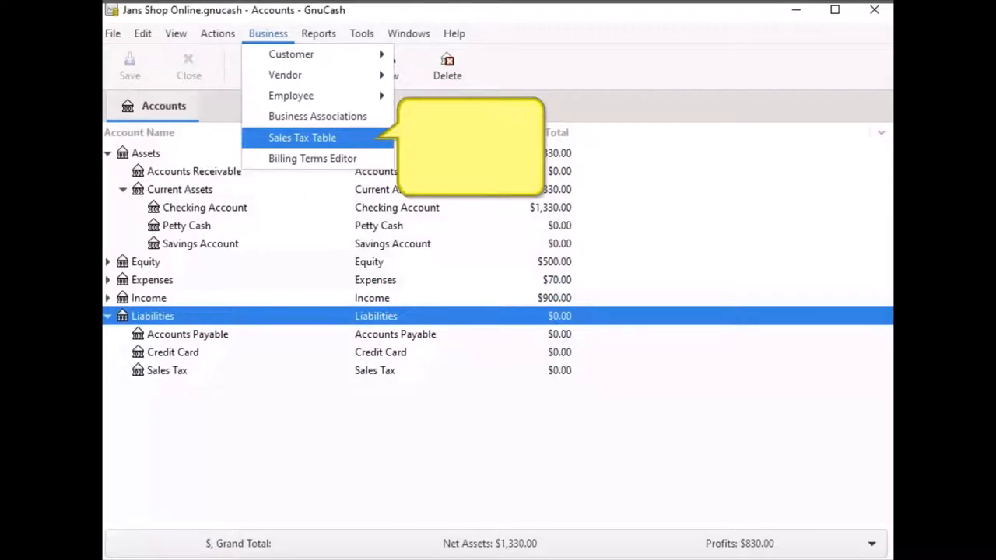
left_click(302, 136)
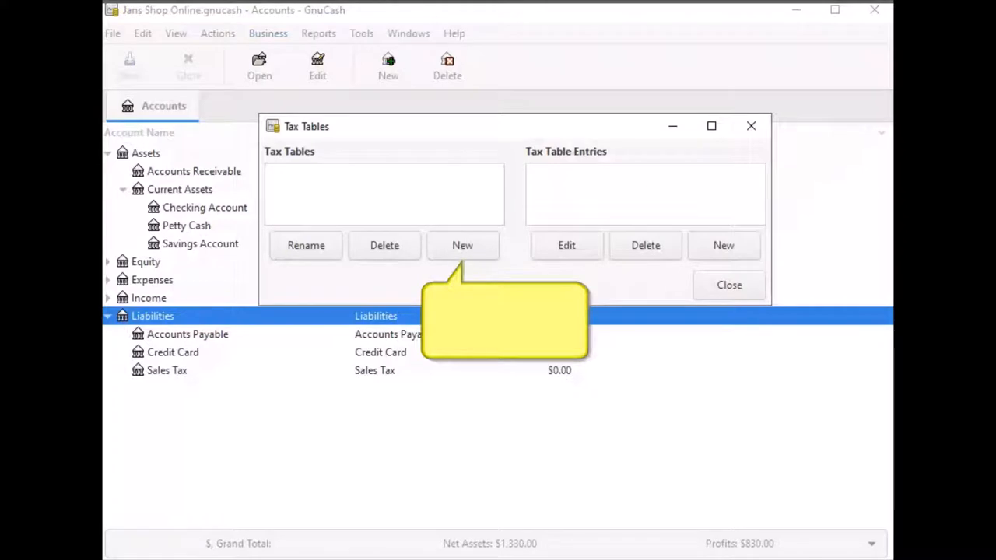
Create a new tax table named 'Sales Tax' with a Percent entry of 6.
left_click(463, 246)
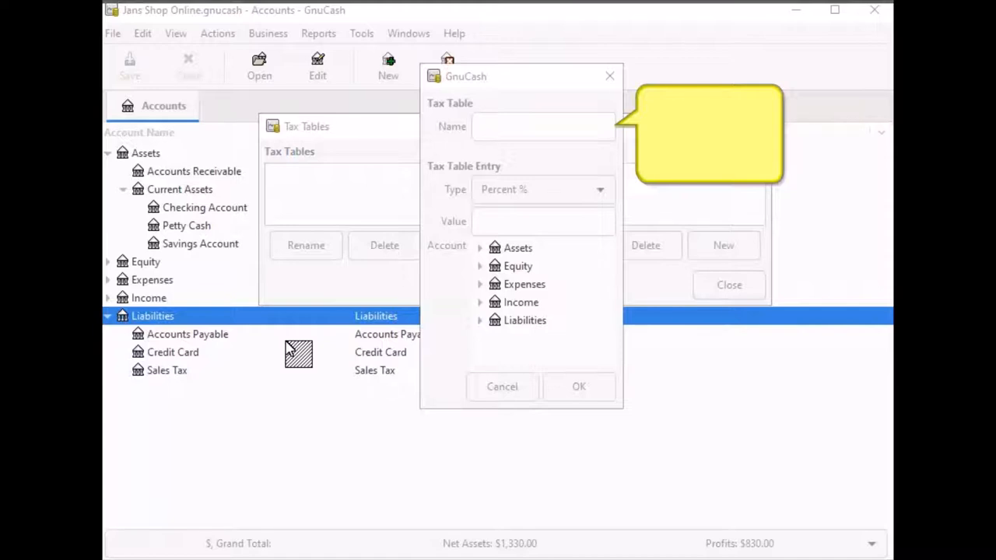
type("Sales Tax")
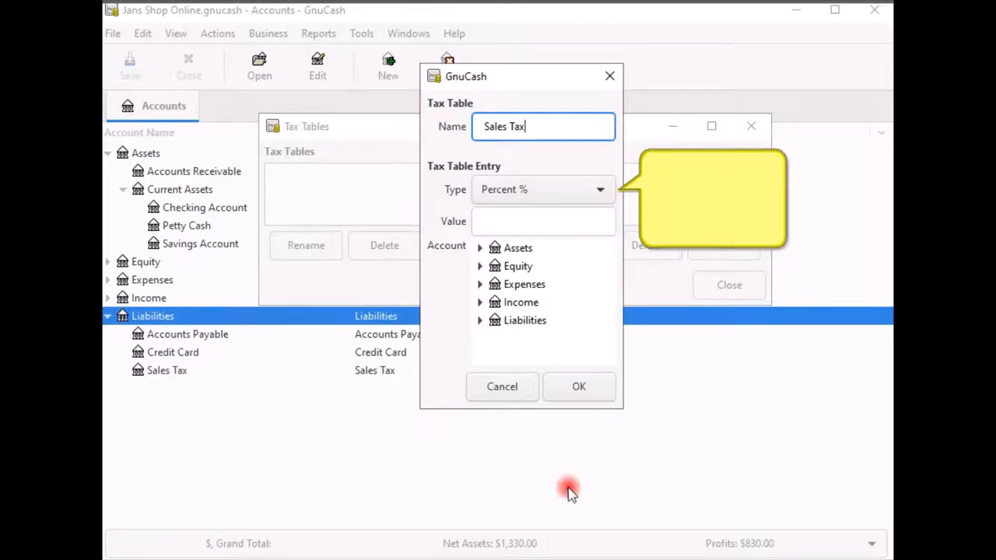
mouse_move(569, 490)
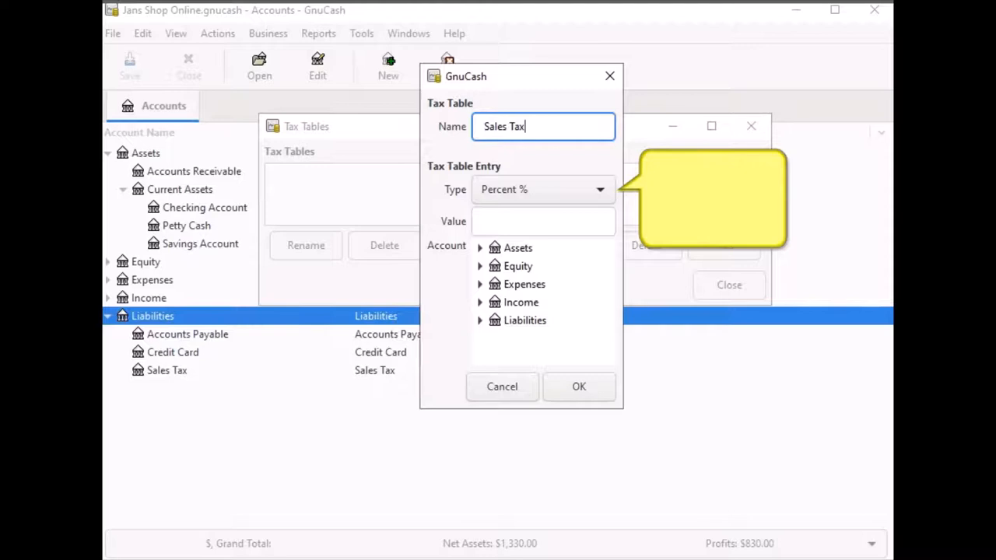
type("6")
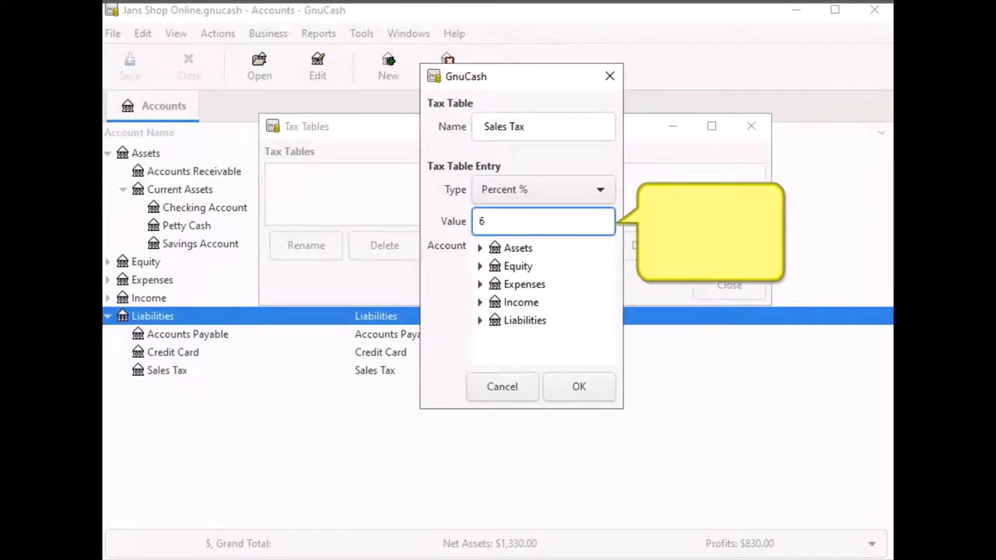
Choose Liabilities:Sales Tax as the account for the 6 percent entry.
left_click(479, 321)
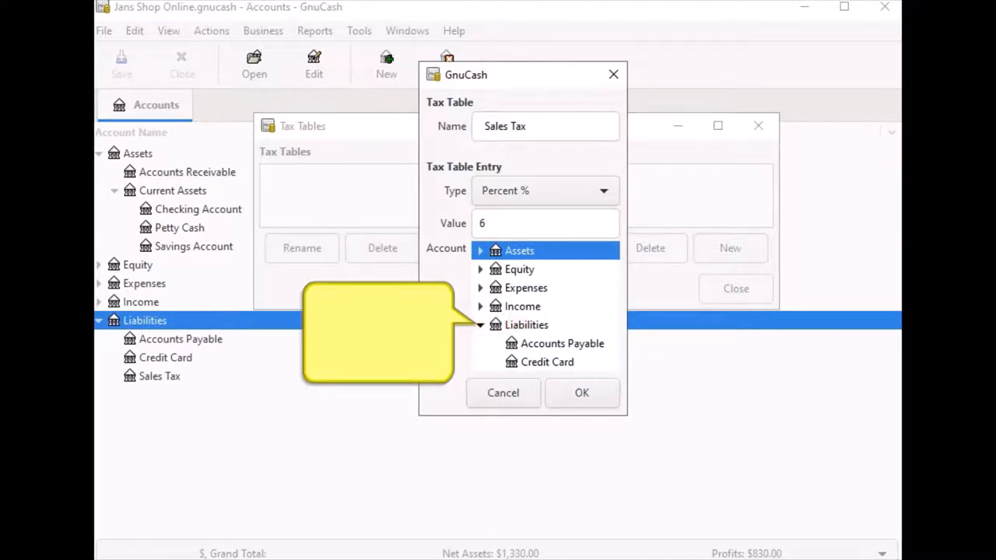
left_click(542, 361)
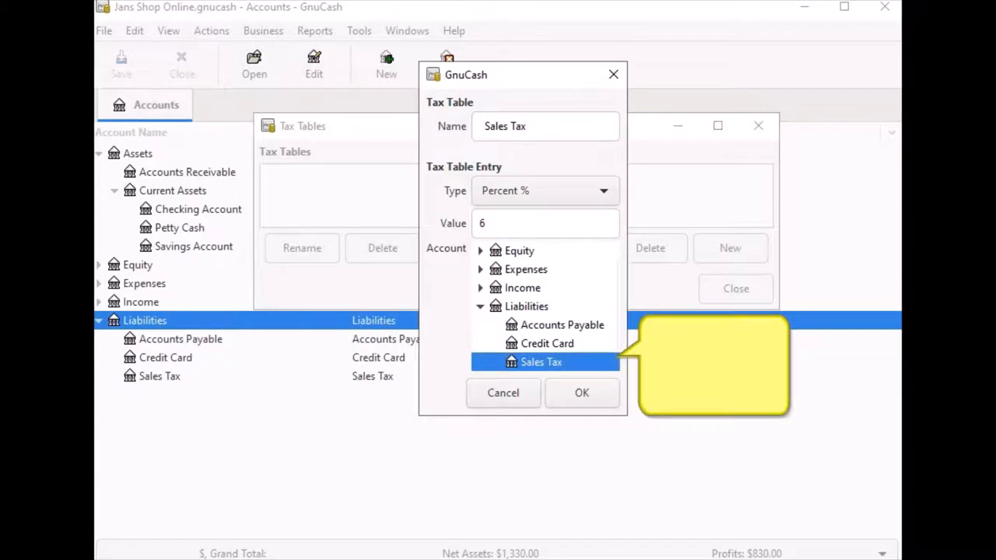
mouse_move(605, 405)
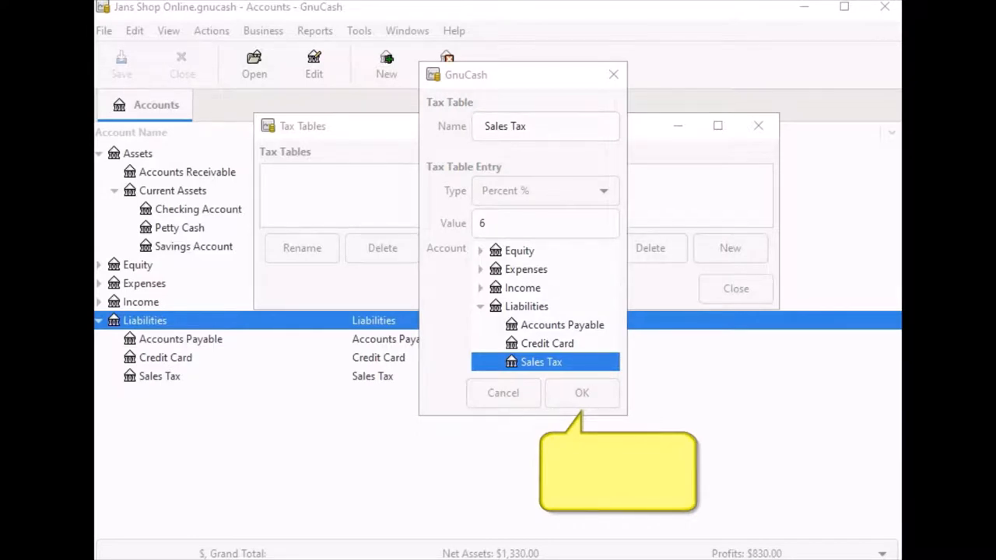
Save the Sales Tax table and close the Tax Tables window.
left_click(582, 392)
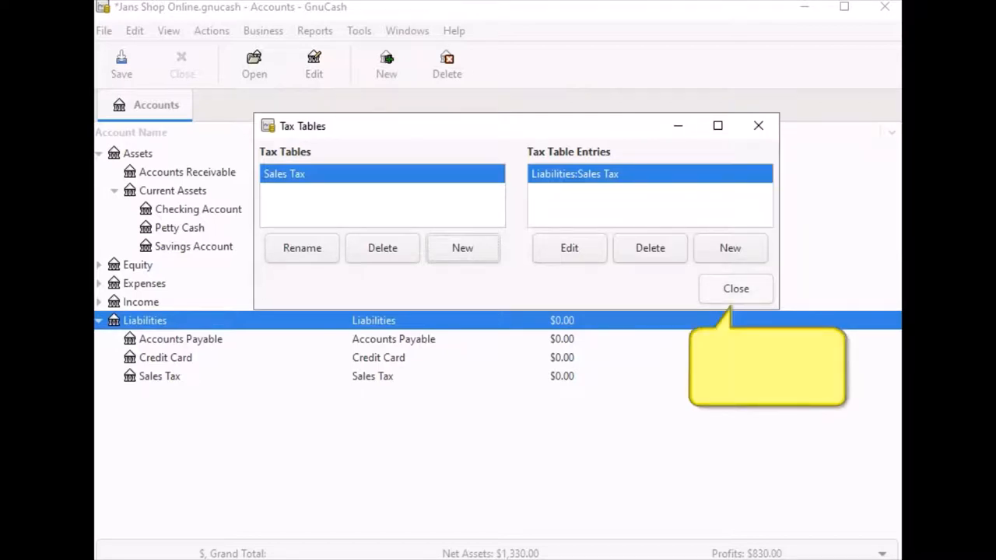
left_click(734, 288)
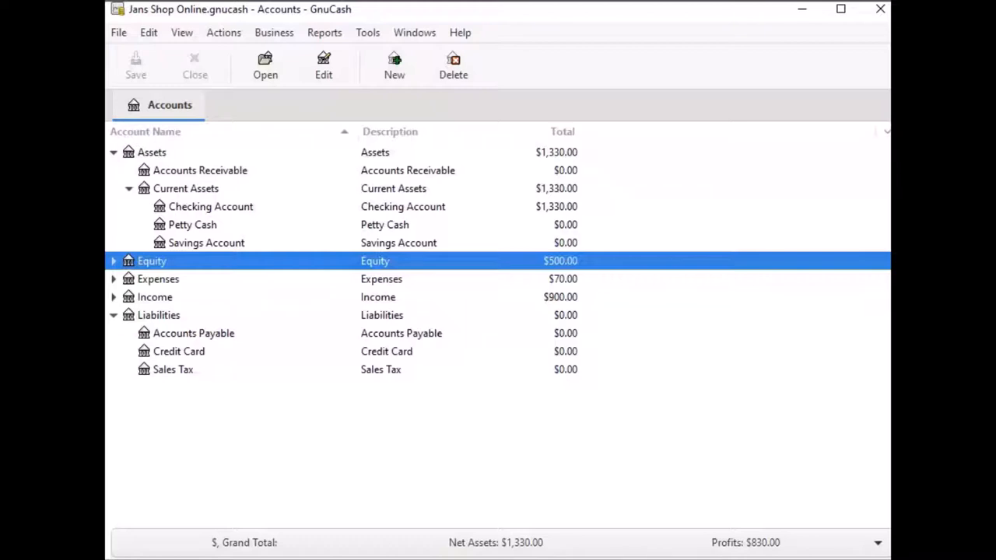
Open Book Options for Jans Shop Online via File > Properties.
left_click(115, 31)
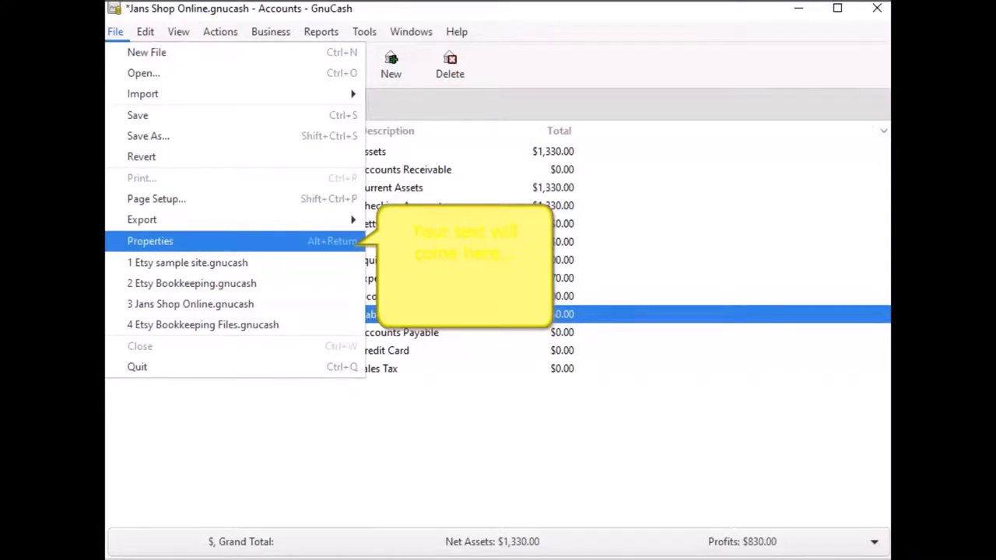
left_click(150, 239)
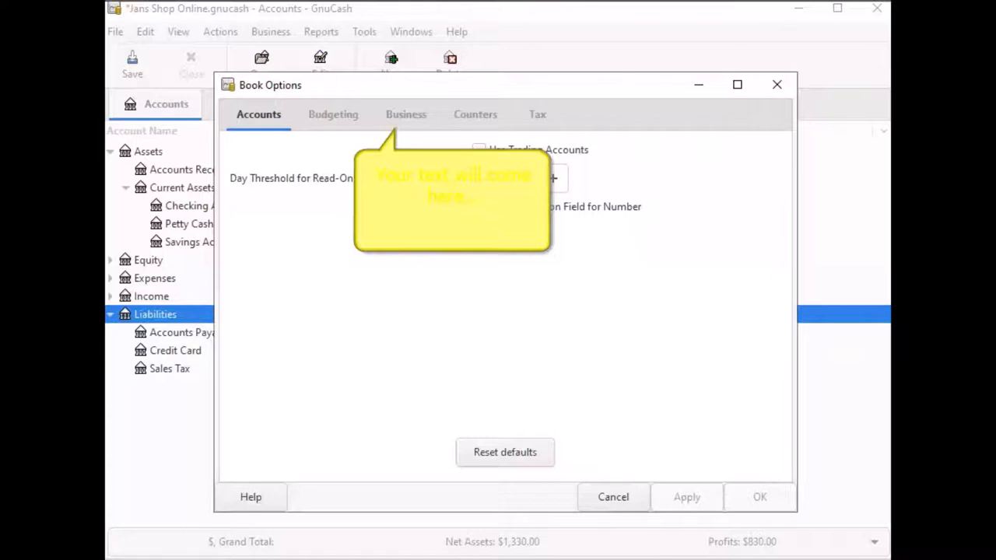
On the Business tab, set the Default Customer TaxTable to Sales Tax.
left_click(404, 115)
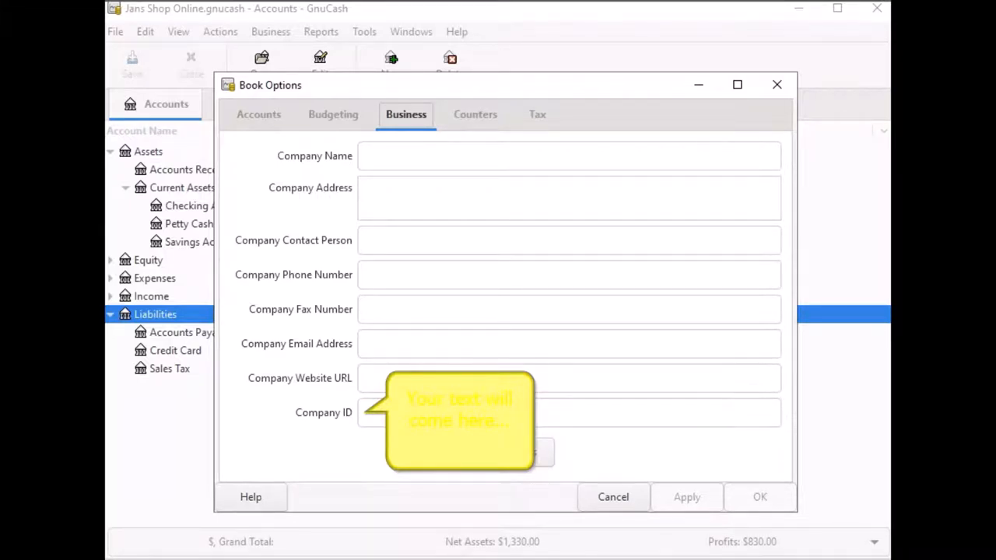
scroll("down", 3)
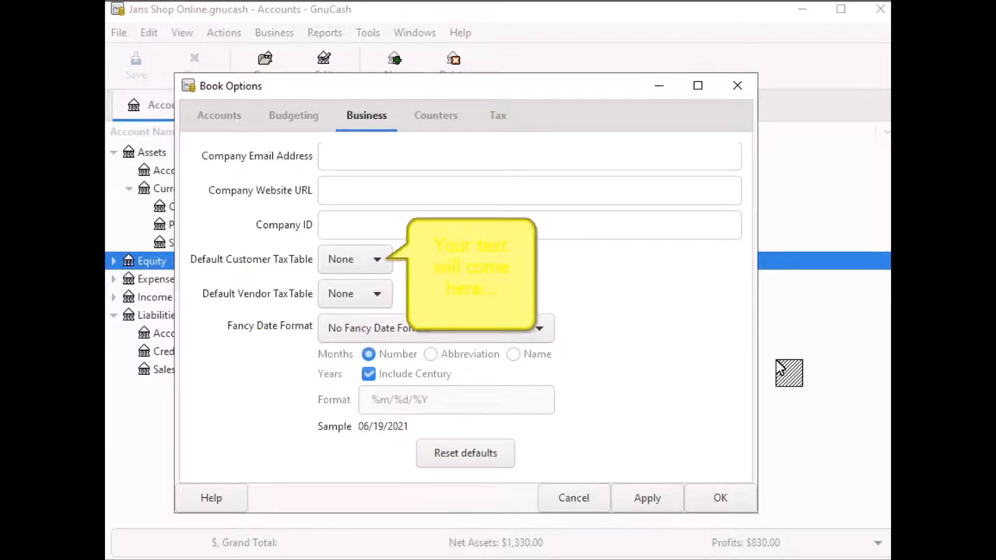
left_click(377, 258)
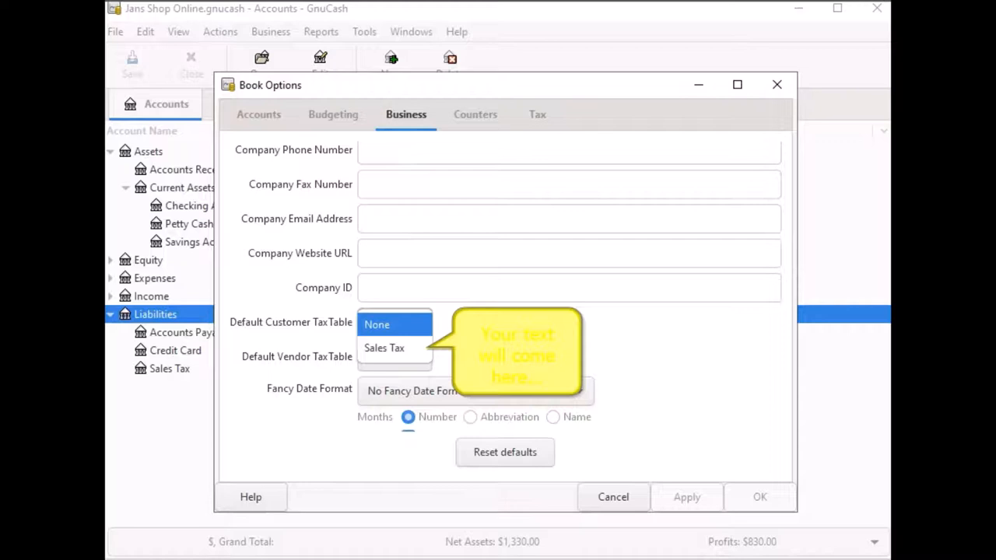
left_click(383, 348)
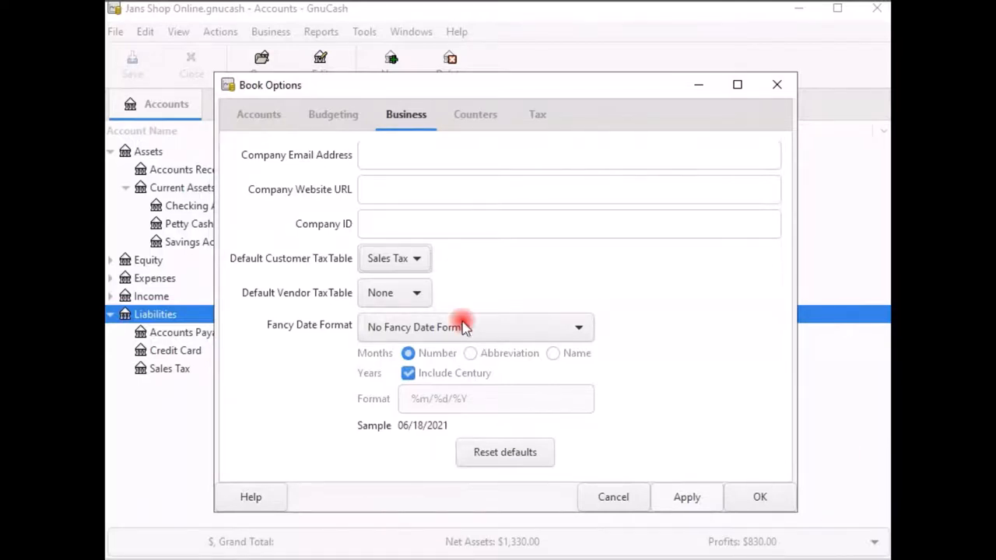
mouse_move(475, 327)
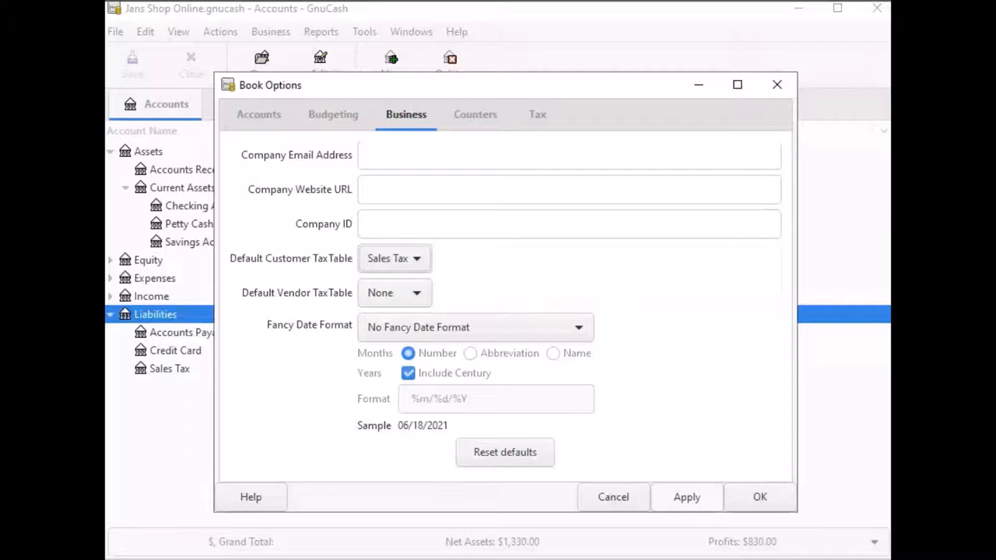
Review the numbering counter settings on the Counters tab.
left_click(475, 115)
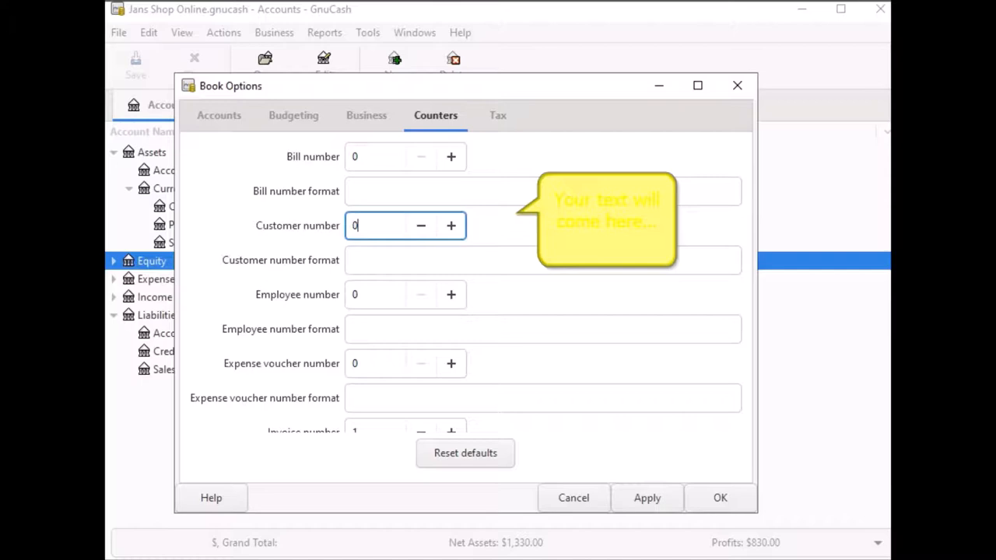
scroll("down", 3)
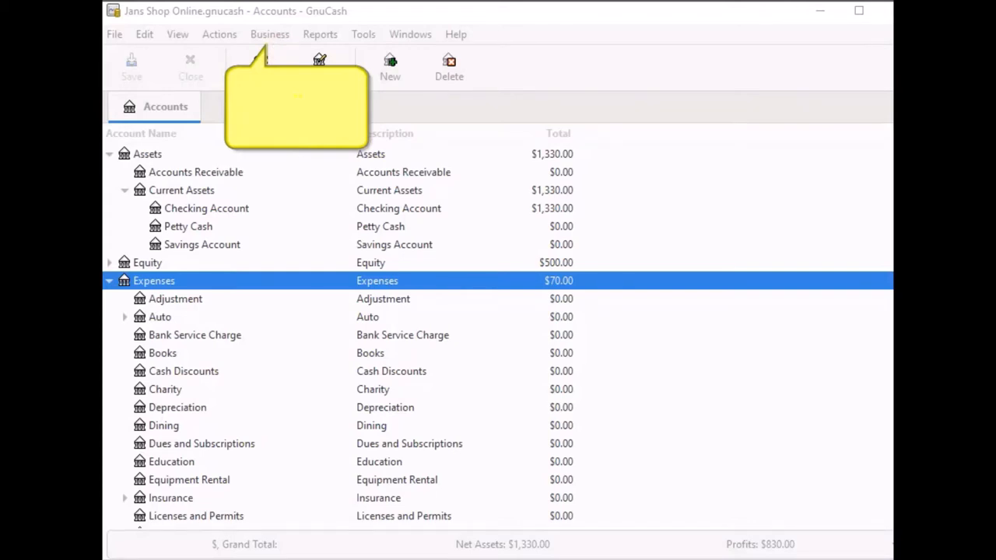
Open the Billing Terms Editor and start a new billing term.
left_click(269, 34)
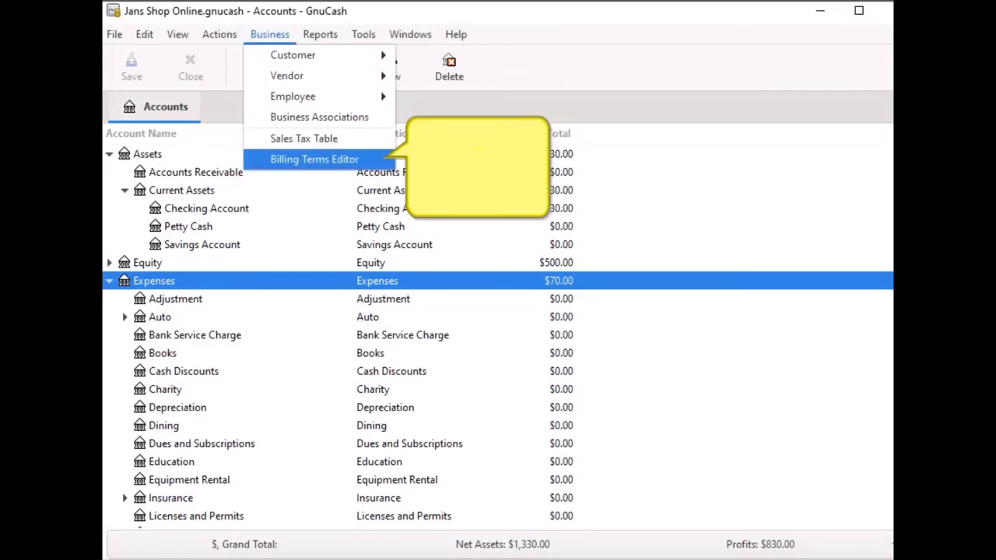
left_click(314, 158)
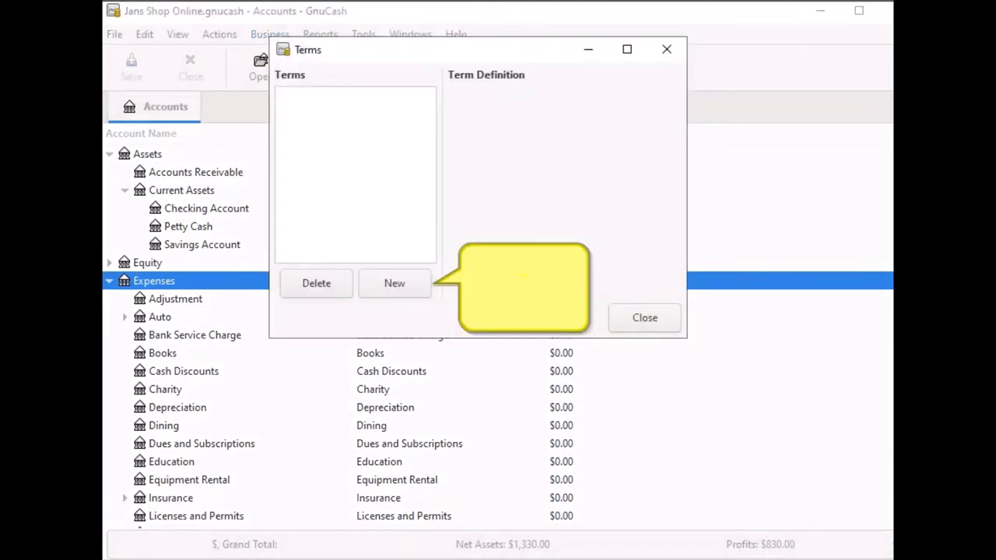
left_click(396, 283)
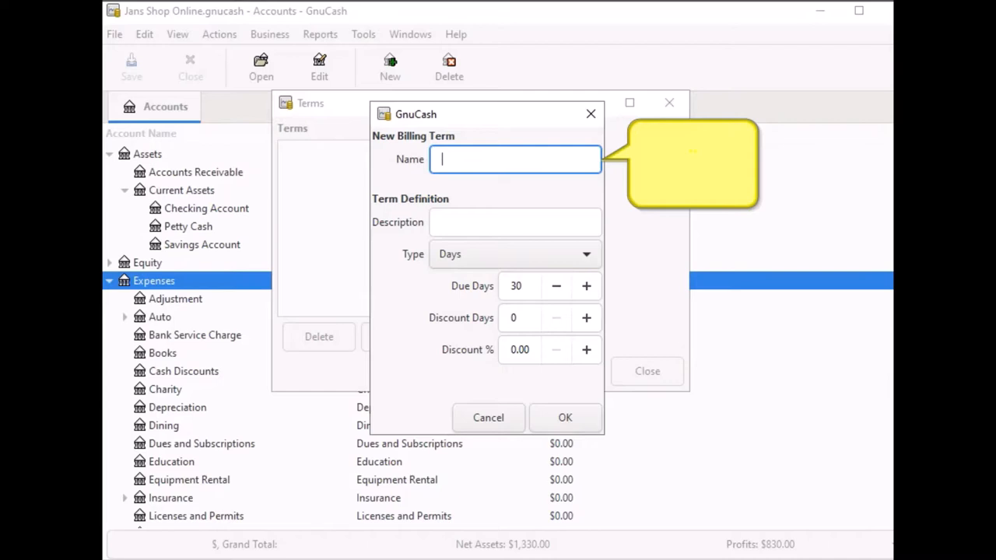
Name the term 'Billing Term' with description 'Please pay within 30 days'.
type("Billing Term")
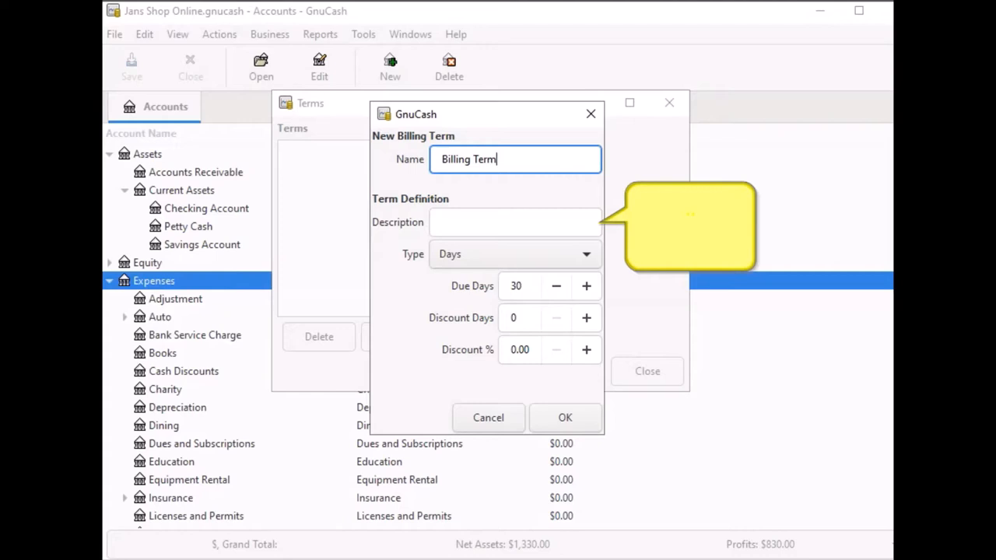
type("Please pay within 30 days")
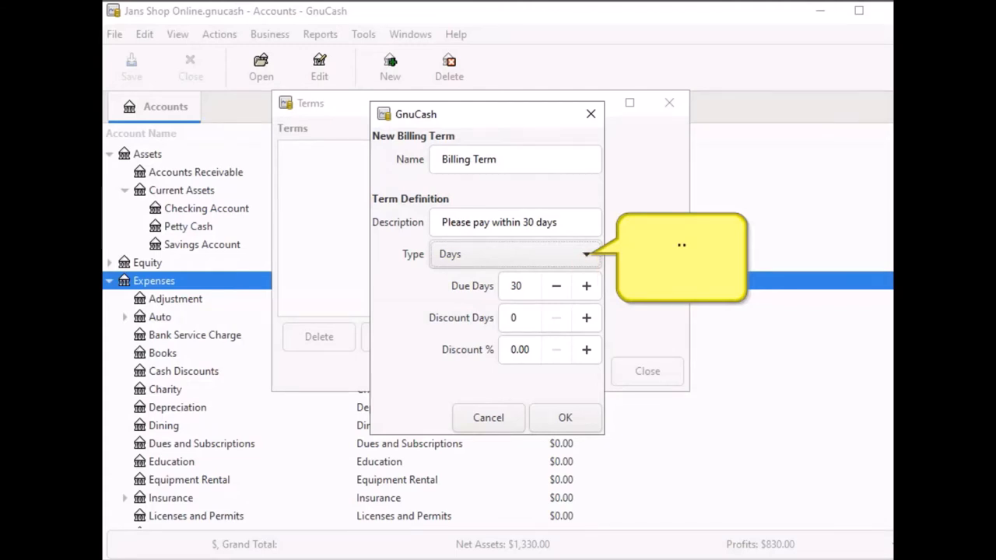
Keep the term type Days with 30 due days and save the billing term.
left_click(585, 254)
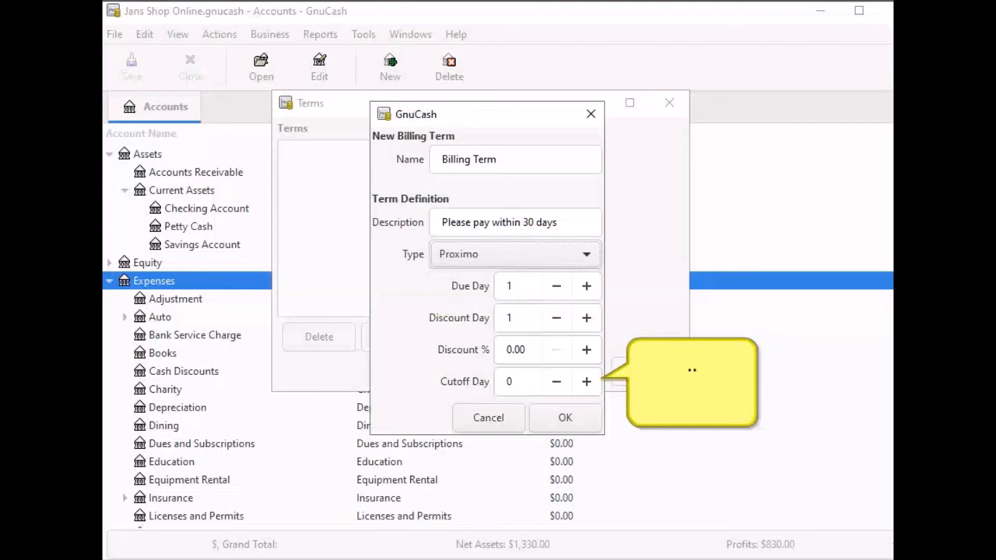
left_click(514, 253)
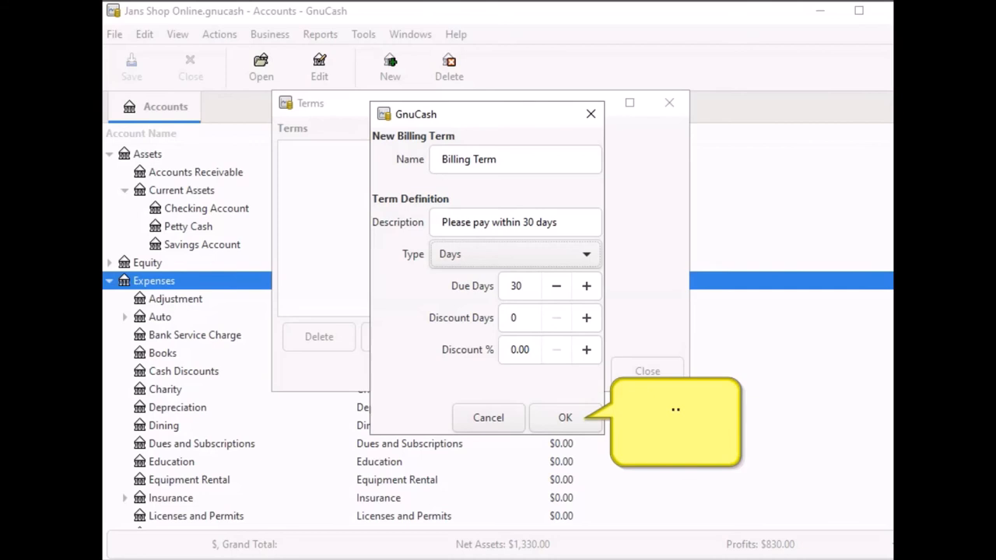
left_click(565, 417)
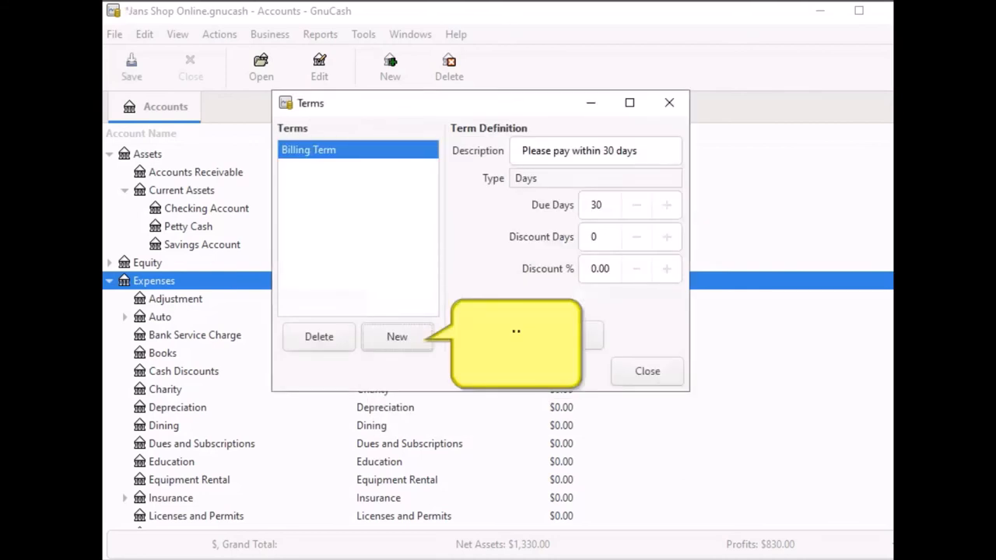